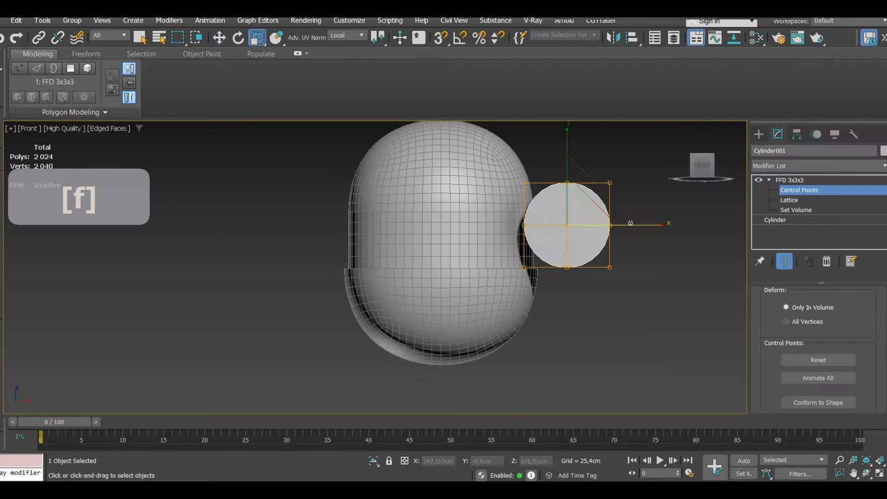
Step: Shape Cylinder001 with FFD control points into a rounded square-ish ring and move it beside the head
left_click(815, 166)
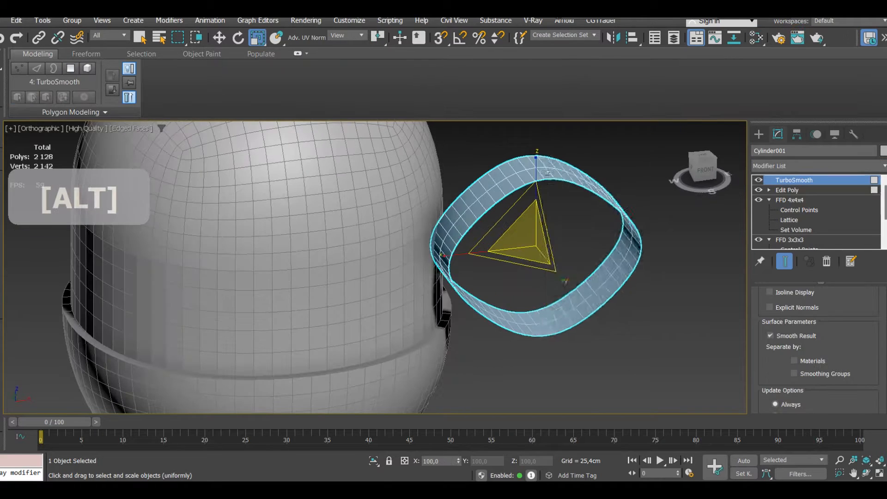
key("w")
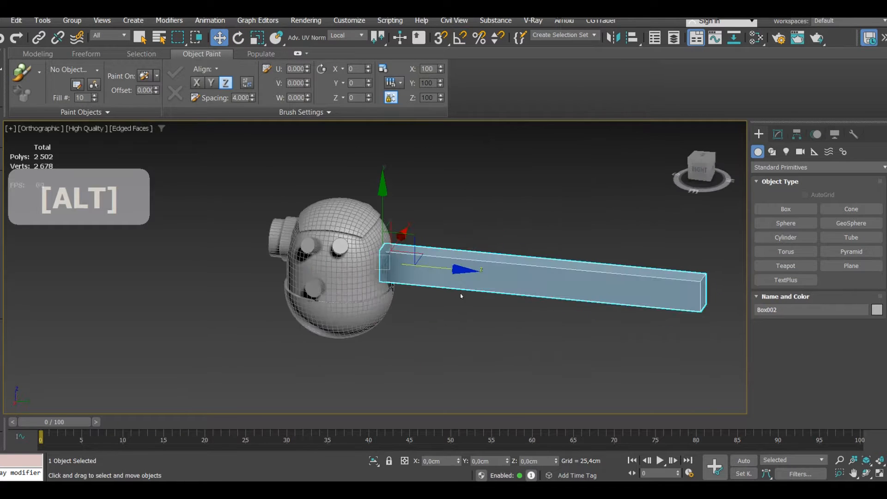
Step: Create a long Box primitive reaching sideways out from the robot's head
left_click(37, 53)
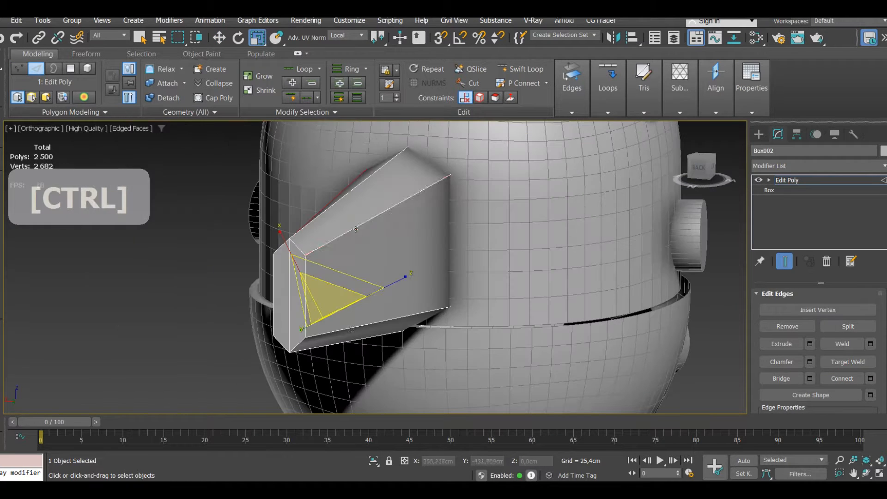
Step: Select ring edges along the tapered wedge to add connecting edge loops
left_click(19, 97)
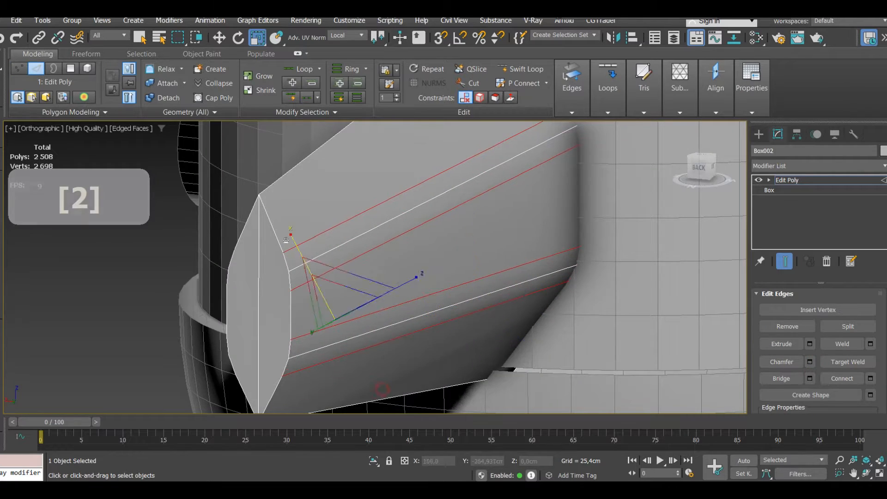
left_click(781, 361)
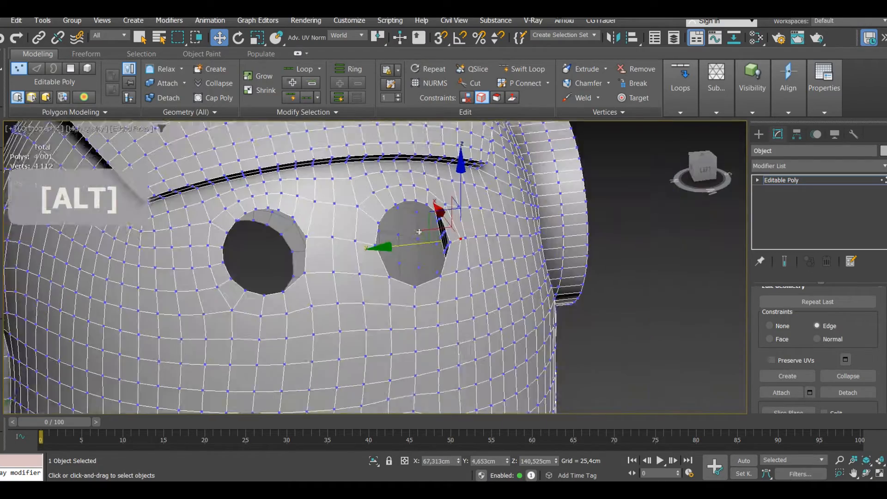
Step: Move the vertices around the round eye holes to tidy the shell opening
left_click_drag(419, 232, 368, 277)
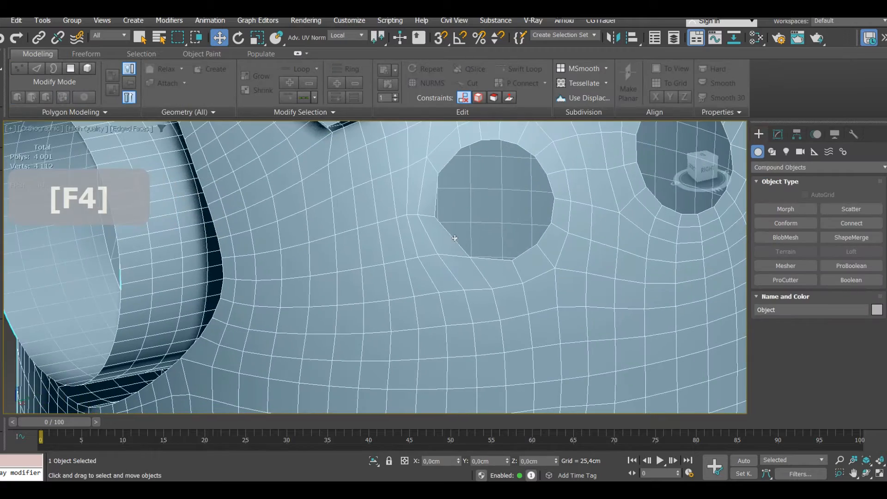
left_click(607, 88)
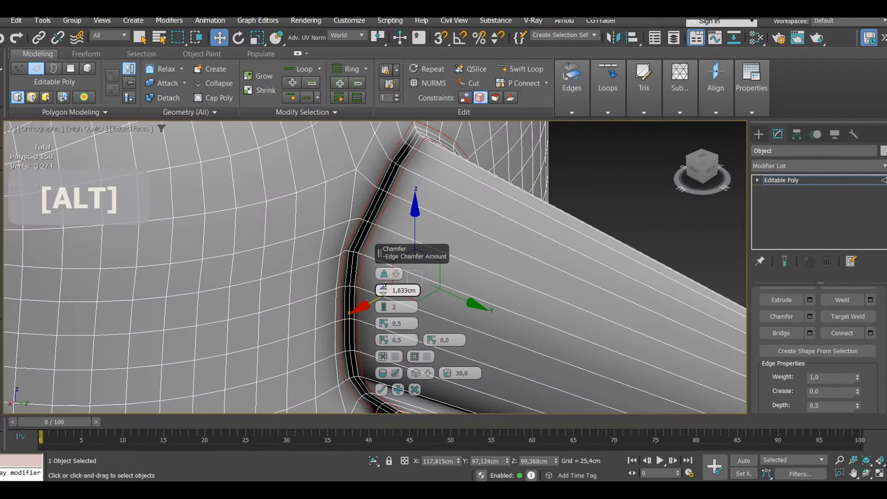
Step: Chamfer the opening's border edge loop by about 1.633cm with 2 segments
left_click(781, 316)
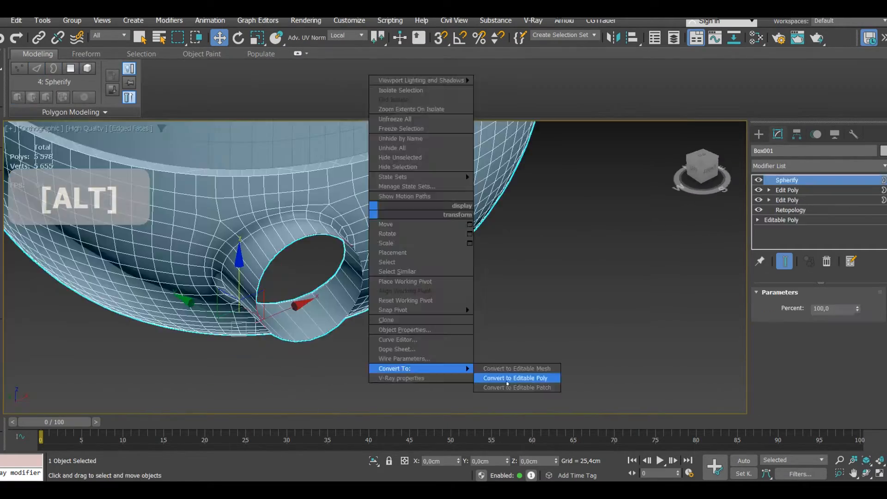
Step: Convert Box001's modifier stack to a single Editable Poly mesh
left_click(515, 378)
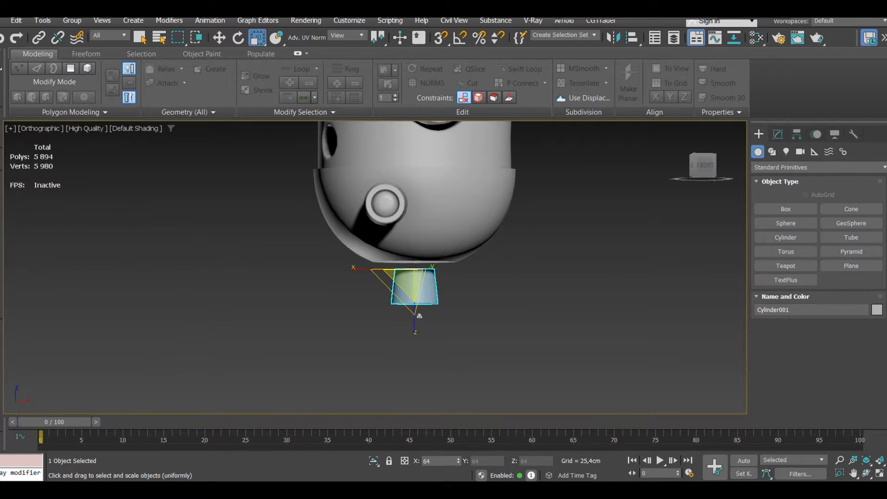
key("F4")
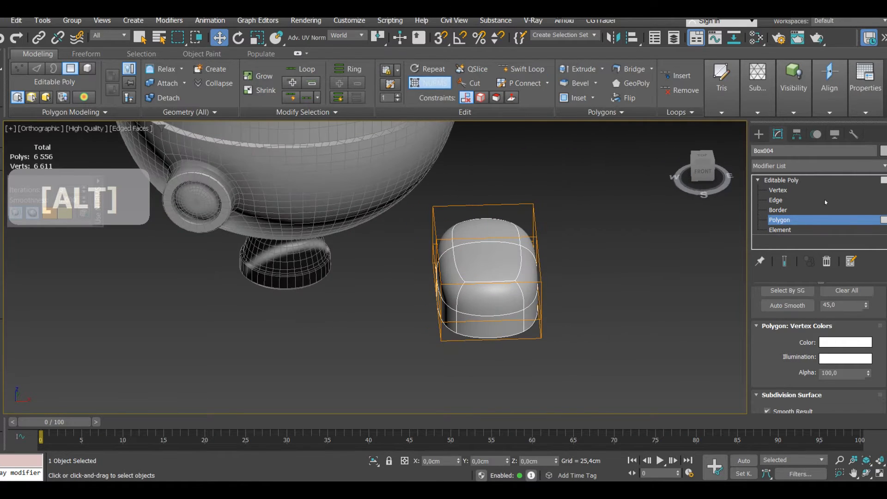
Step: Switch the shoe-like box to polygon sub-object level for the inward side extrusion
left_click(775, 200)
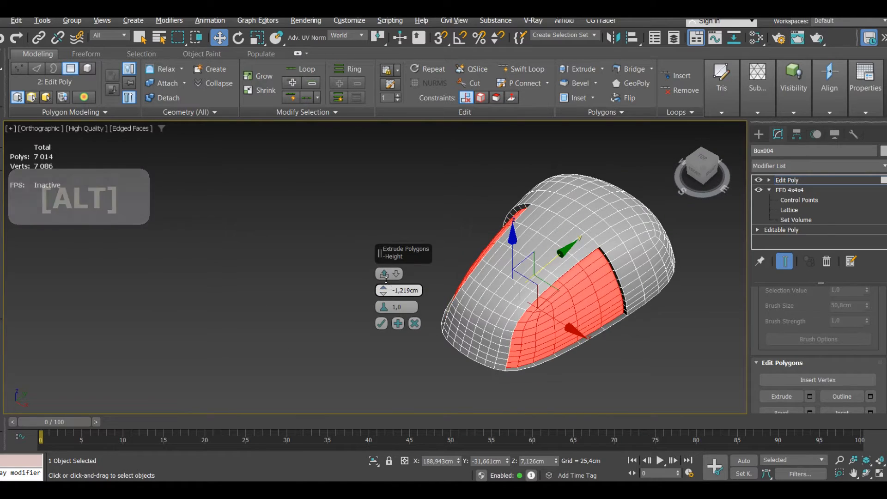
Step: Connect selected vertices on the foot with a new edge and move to border level
key("2")
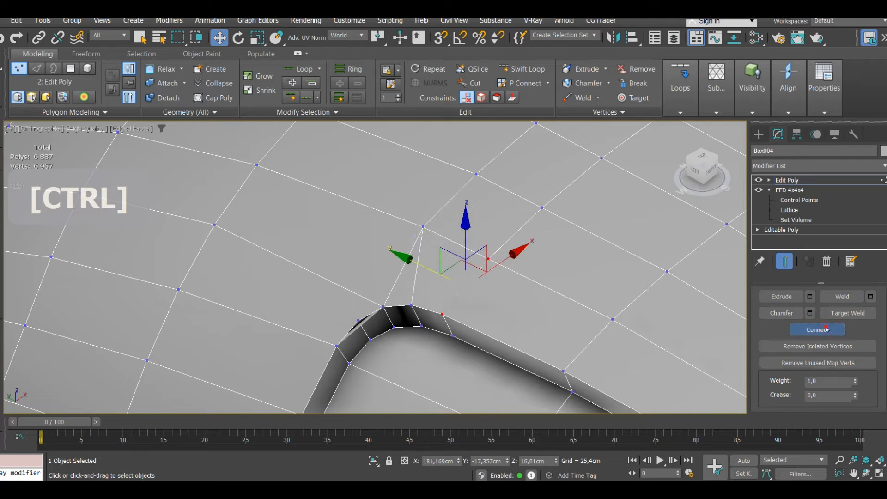
left_click(817, 329)
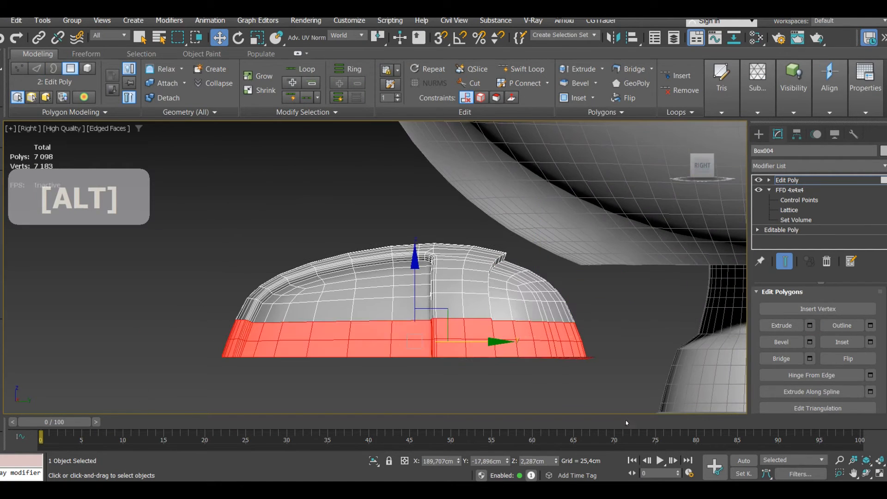
key("3")
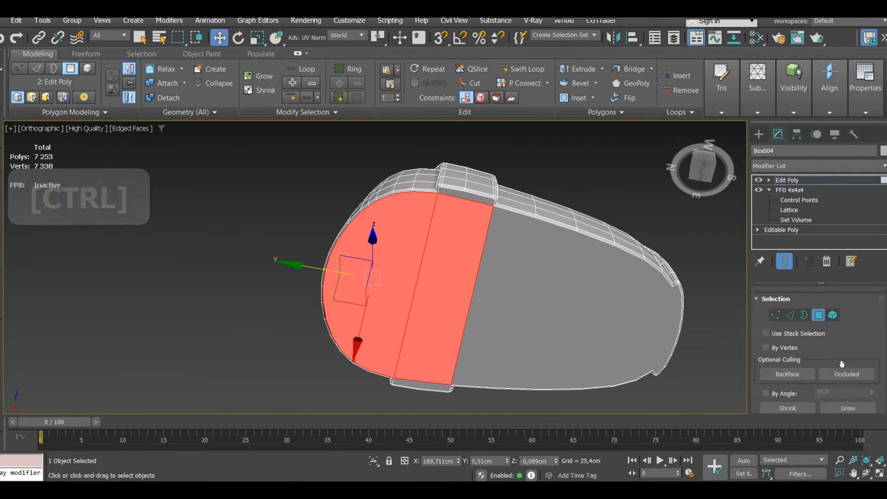
Step: Select the foot object and pick the edge loop around its recessed side panel
left_click(578, 98)
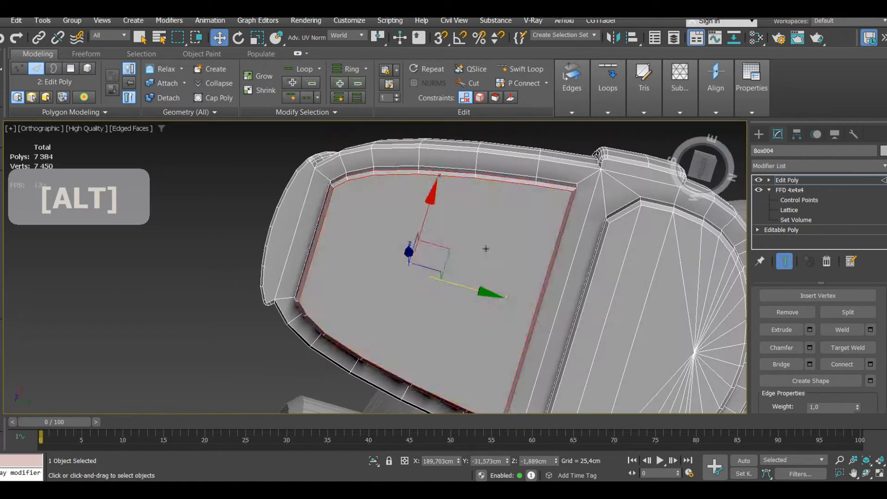
left_click(782, 364)
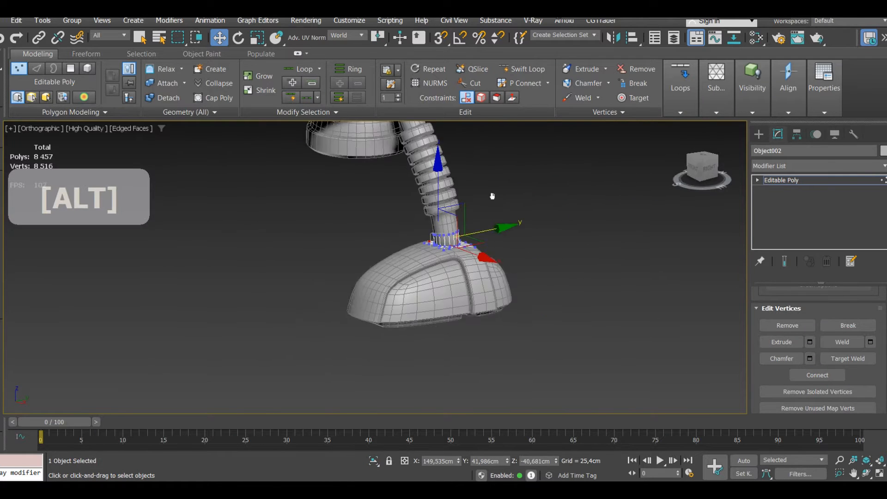
Step: Add an FFD 4x4x4 modifier to the turbine cylinder and edit its control points
left_click(165, 82)
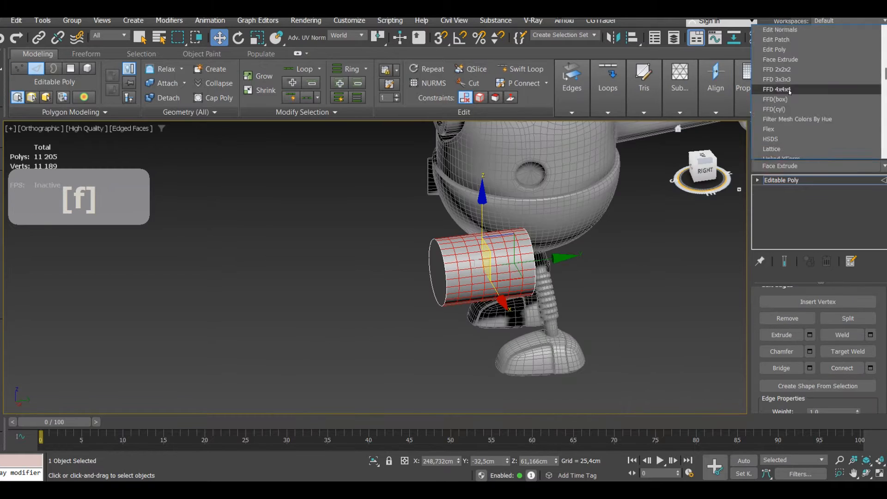
left_click(777, 90)
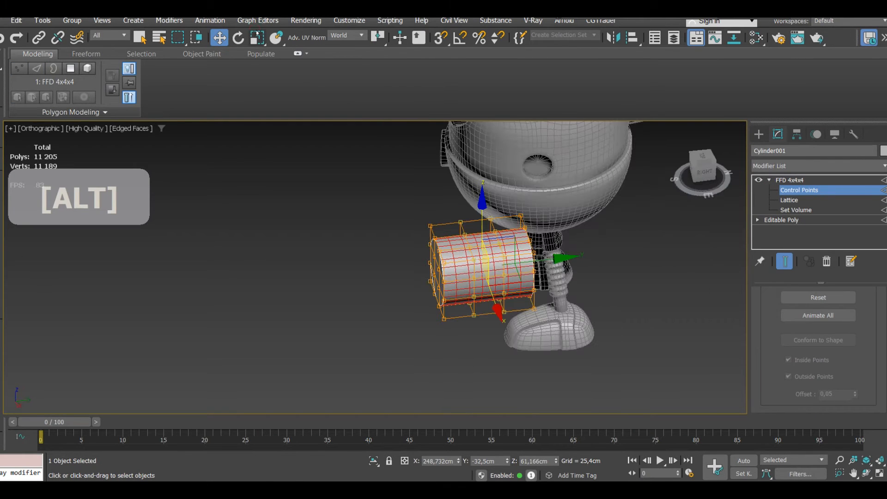
left_click(256, 38)
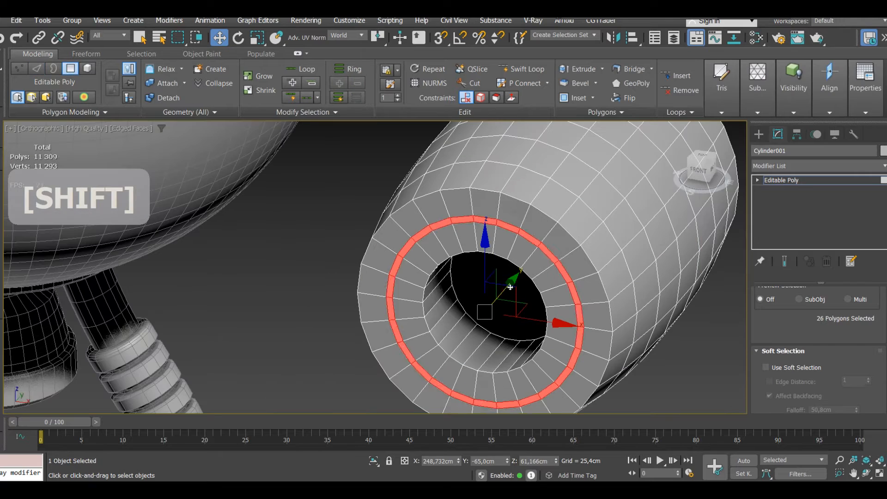
Step: Chamfer the edge loop inside the turbine opening into inner rings, then edit hub vertices
key("2")
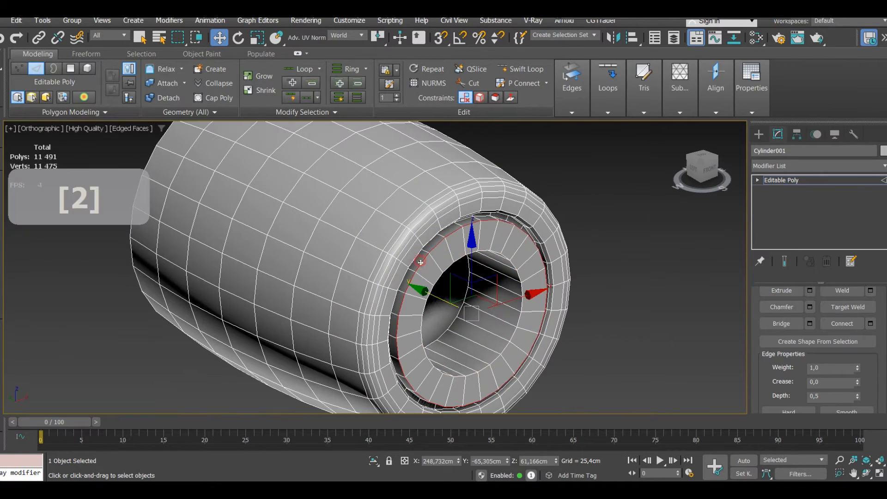
left_click(18, 96)
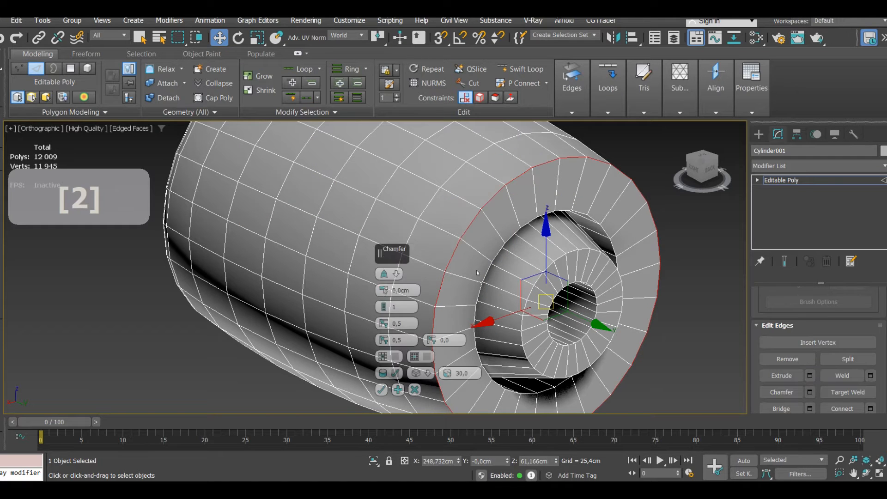
left_click(384, 306)
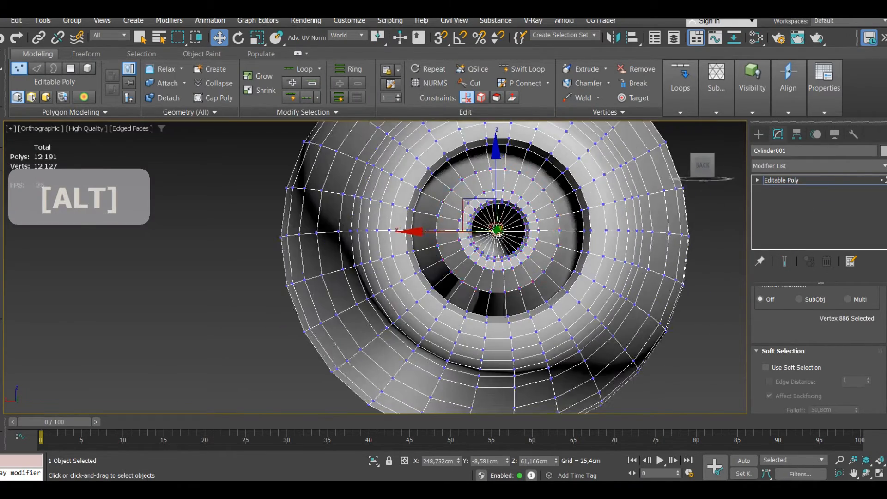
key("f4")
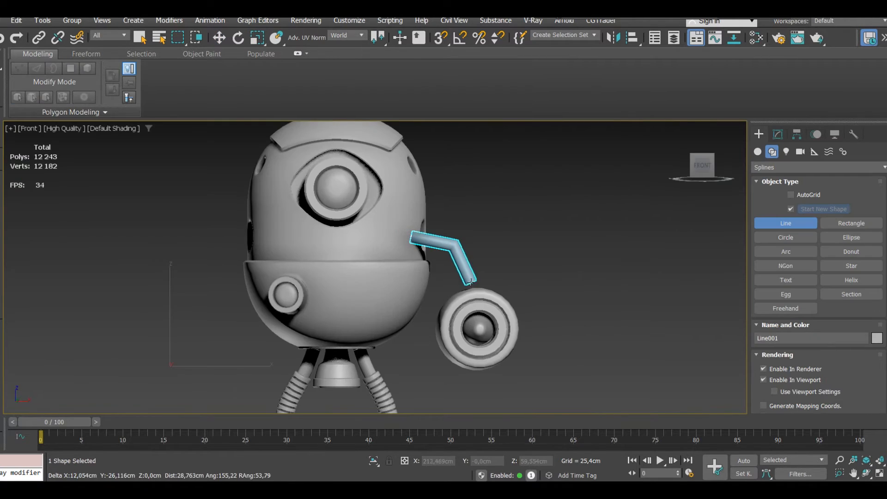
Step: Assign smoothing group 2 to the base ring polygons of the post cylinder
left_click(219, 37)
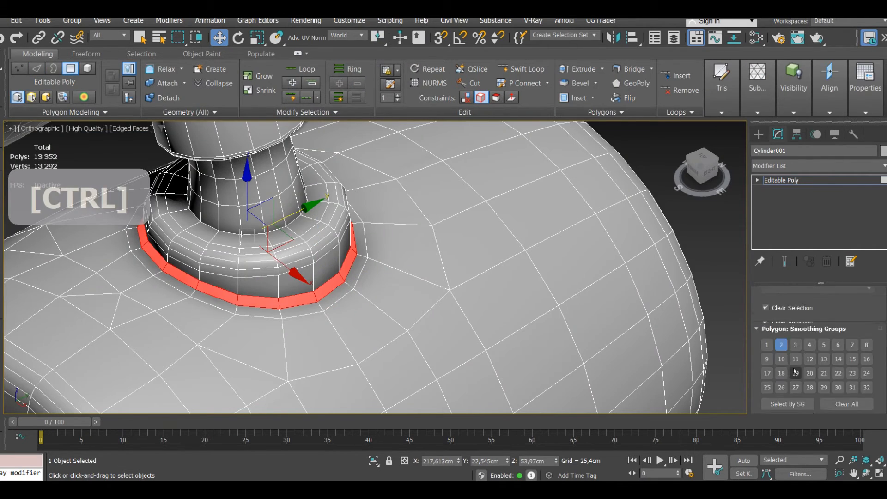
Step: Align the new cylinder Center/Center on X, Y, Z to the top mount and confirm
left_click(829, 80)
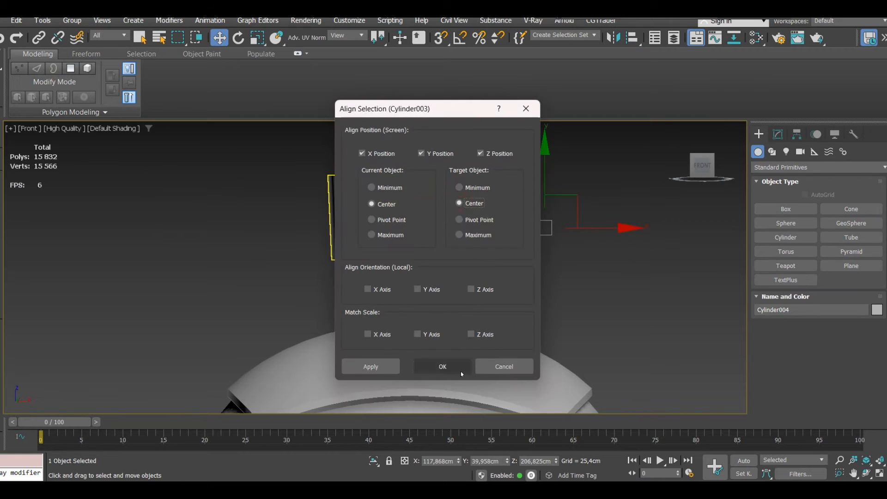
left_click(443, 367)
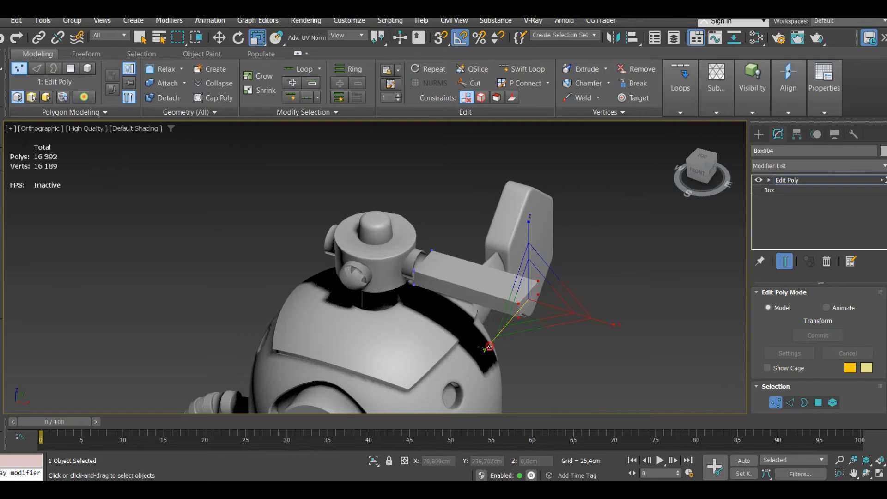
Step: Extrude a tall blade from the box arm's edge ring and chamfer its edges
left_click(69, 67)
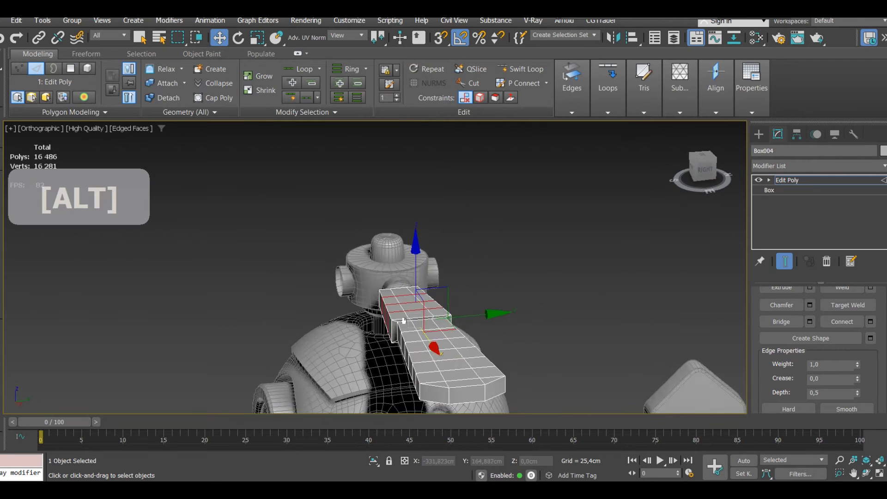
left_click(70, 68)
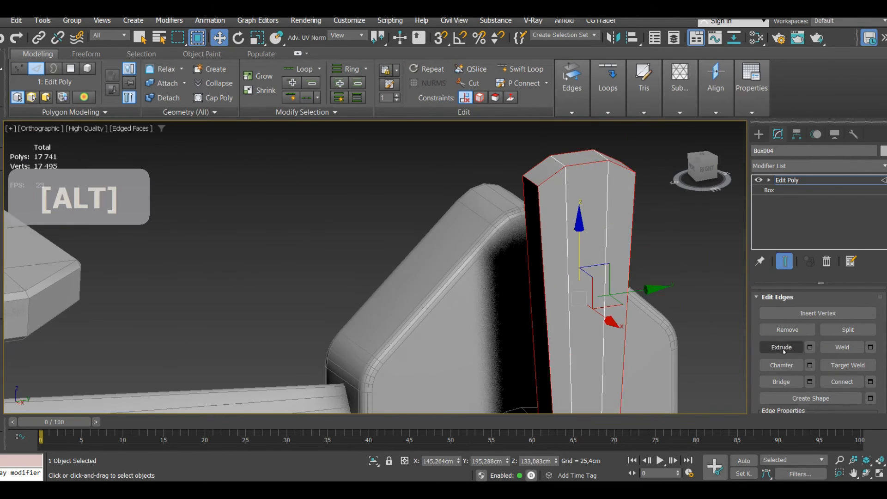
left_click(780, 365)
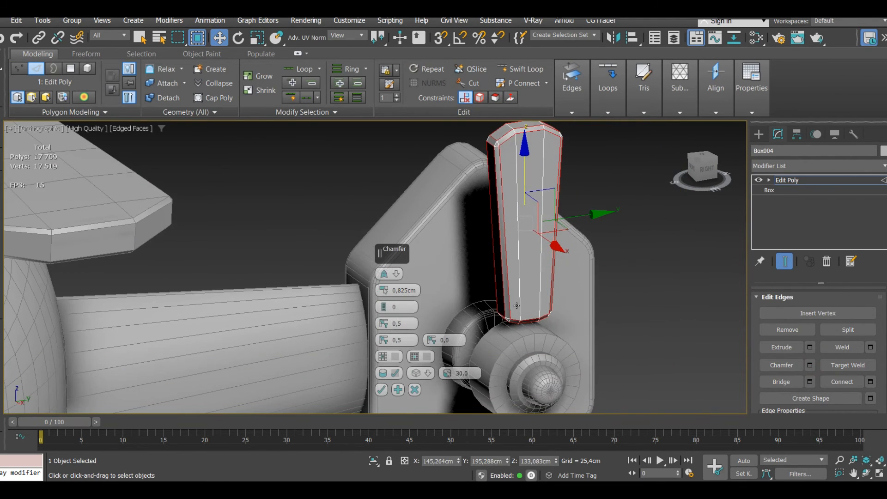